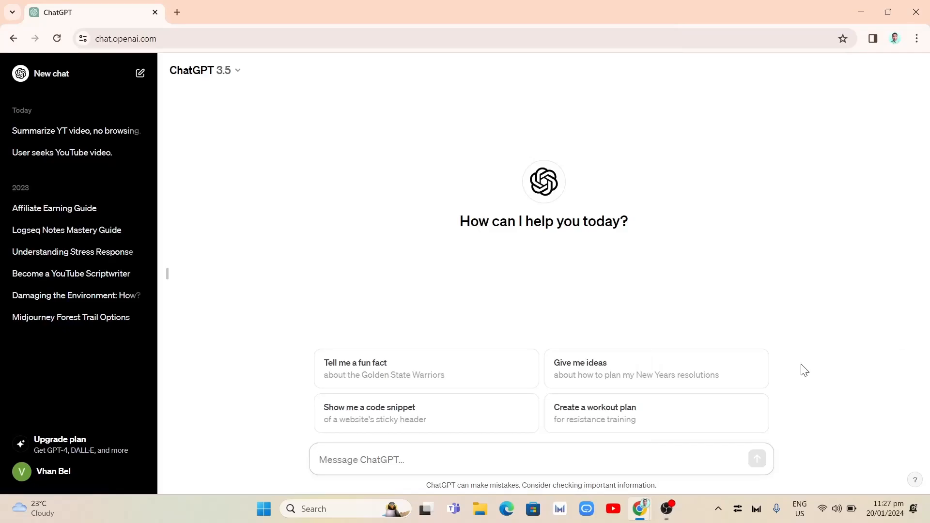
mouse_move(727, 341)
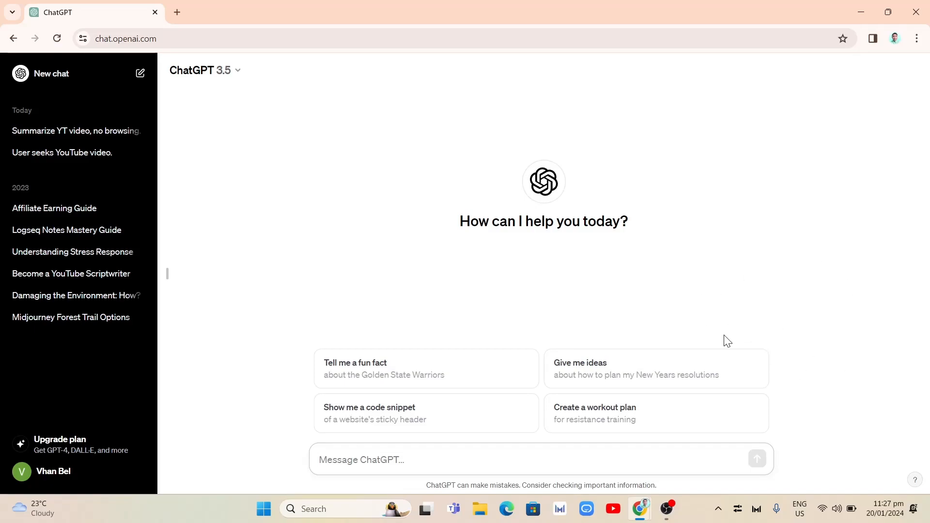
mouse_move(703, 307)
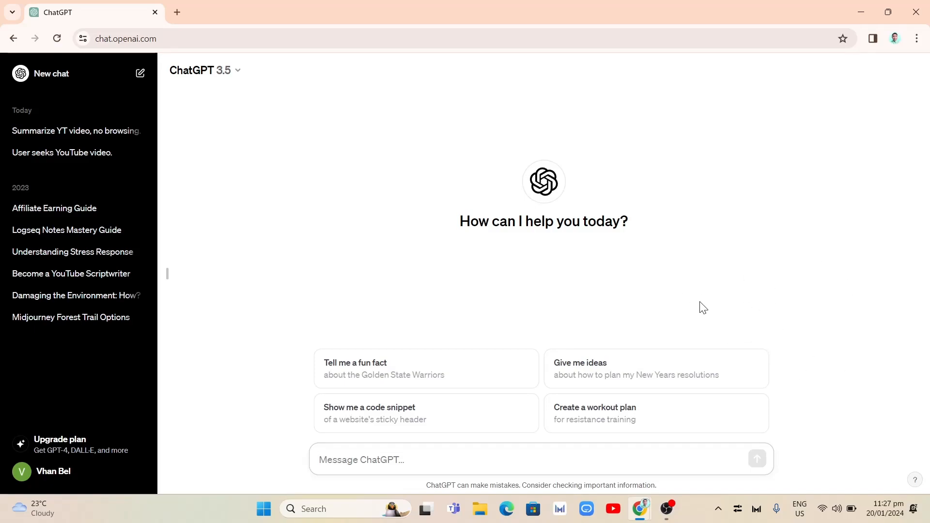
mouse_move(699, 328)
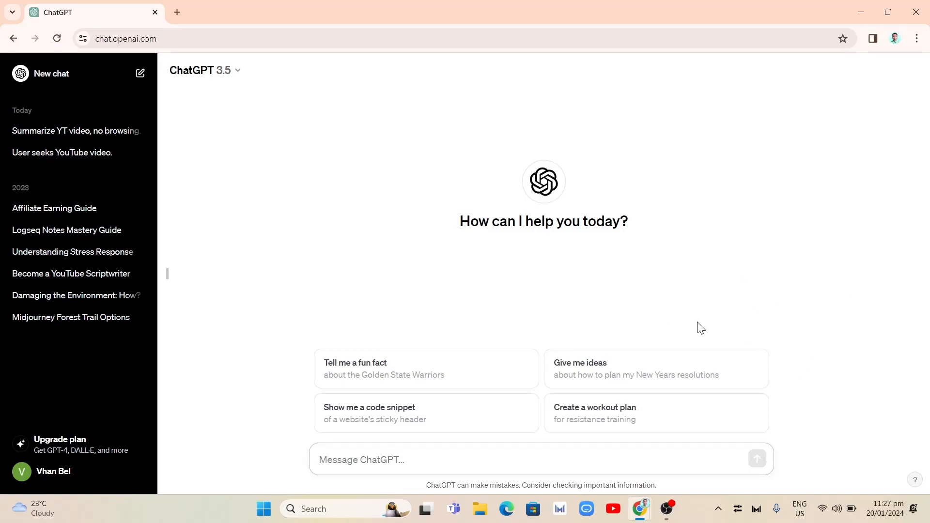
mouse_move(184, 21)
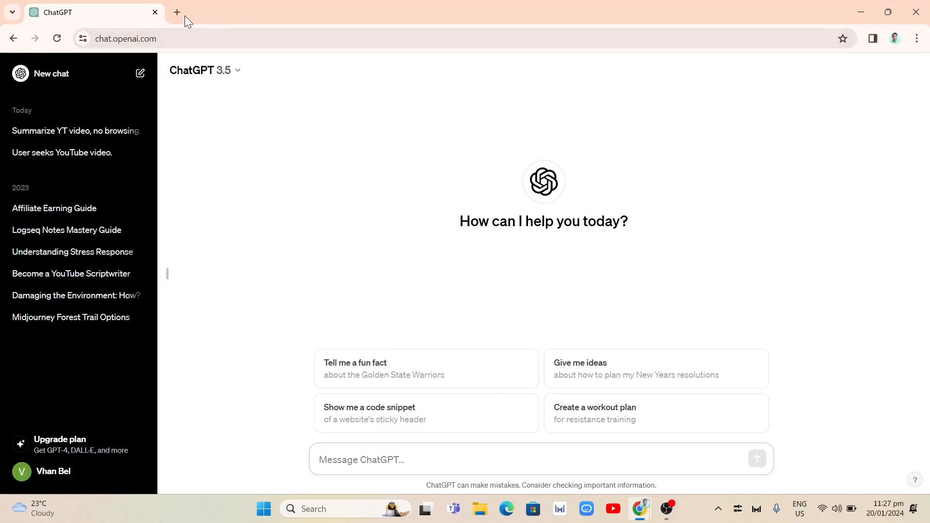
Step: In a new tab, Google 'chrome web store' and go to the Chrome Web Store
click(177, 12)
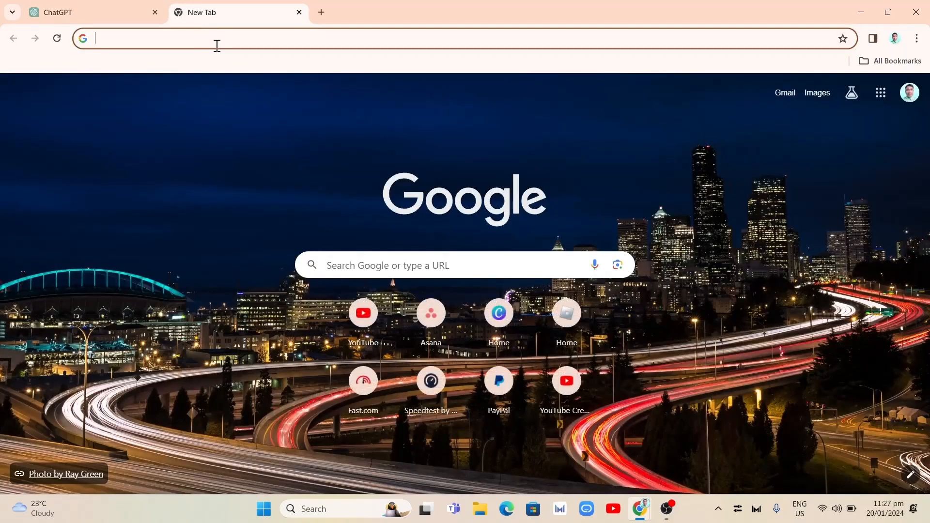
text(chrome web store)
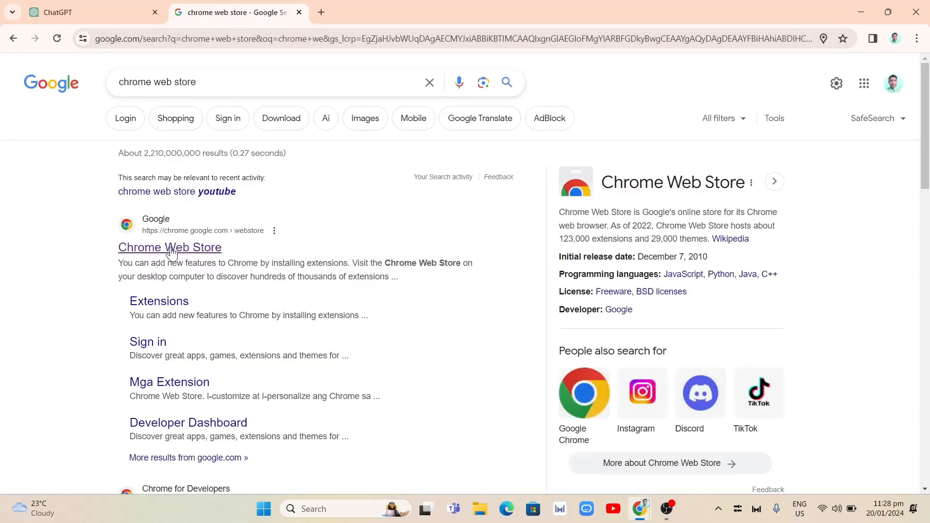
click(169, 248)
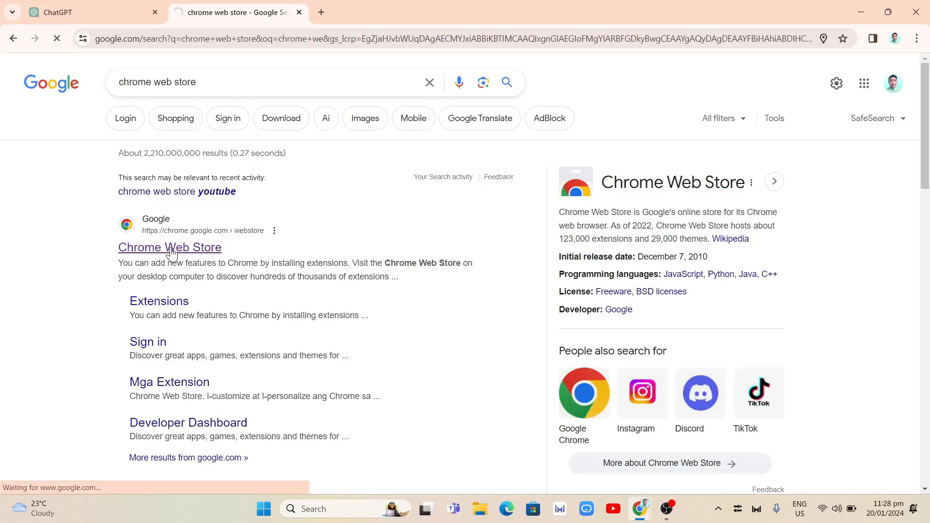
click(169, 247)
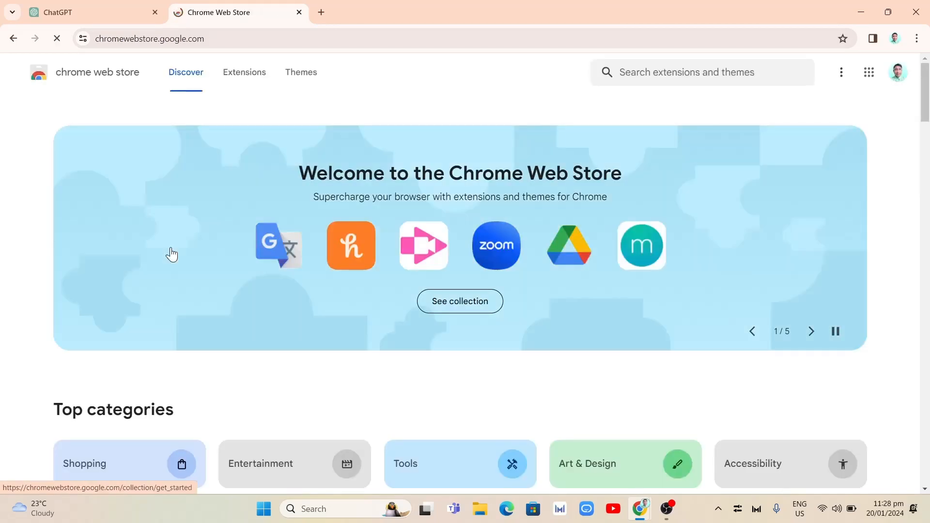
Step: Search the store for 'youtube summary with chatgpt' and open the YouTube Summary with ChatGPT & Claude extension
click(688, 72)
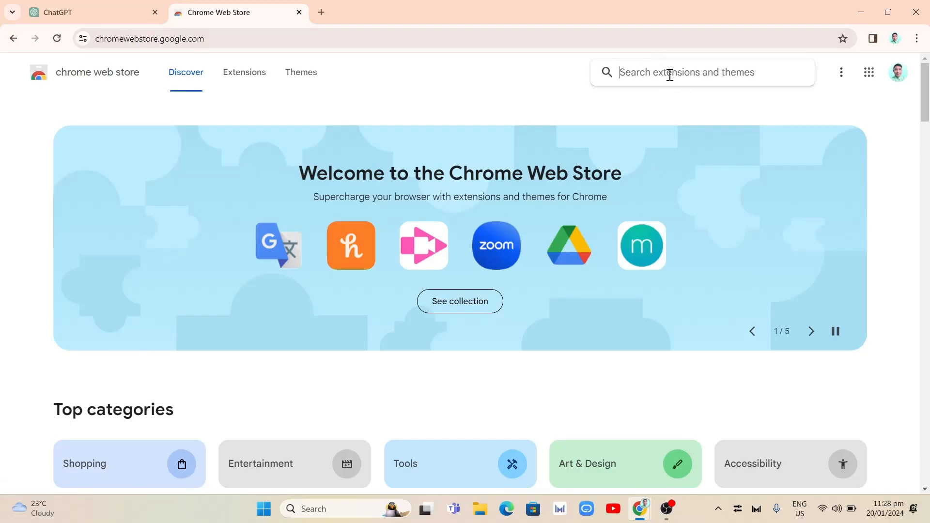
text(youtube)
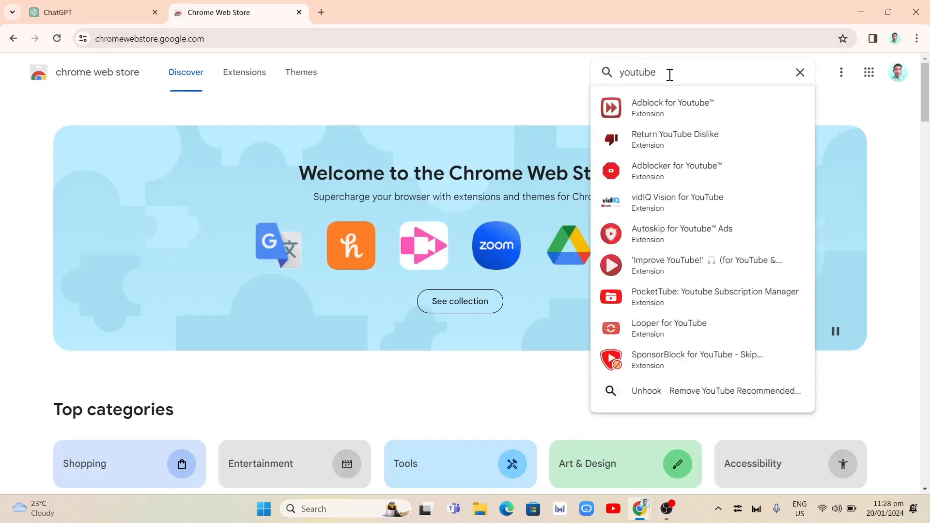
text(sum)
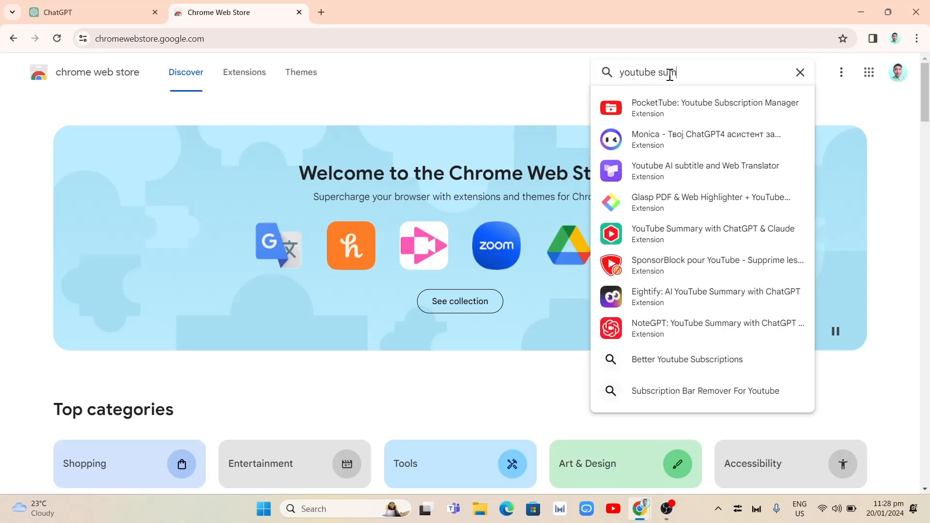
text(mary)
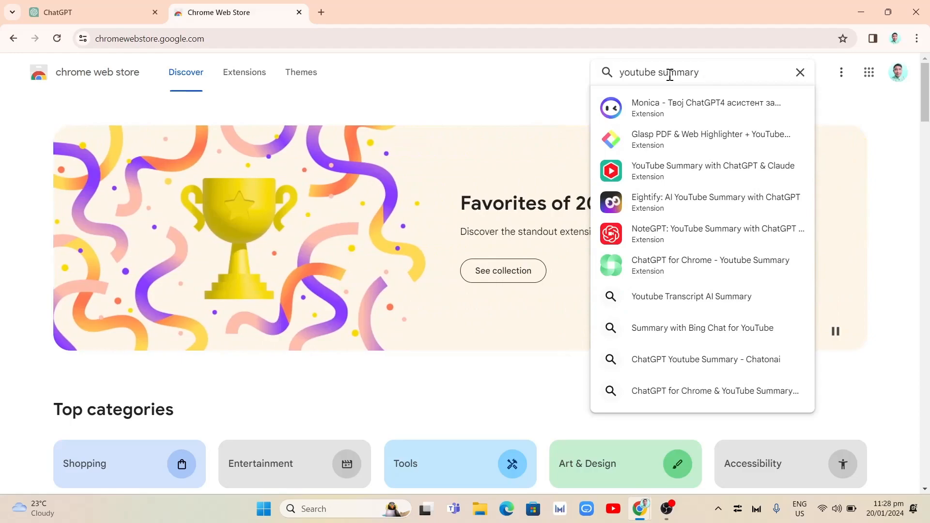
text(with chat)
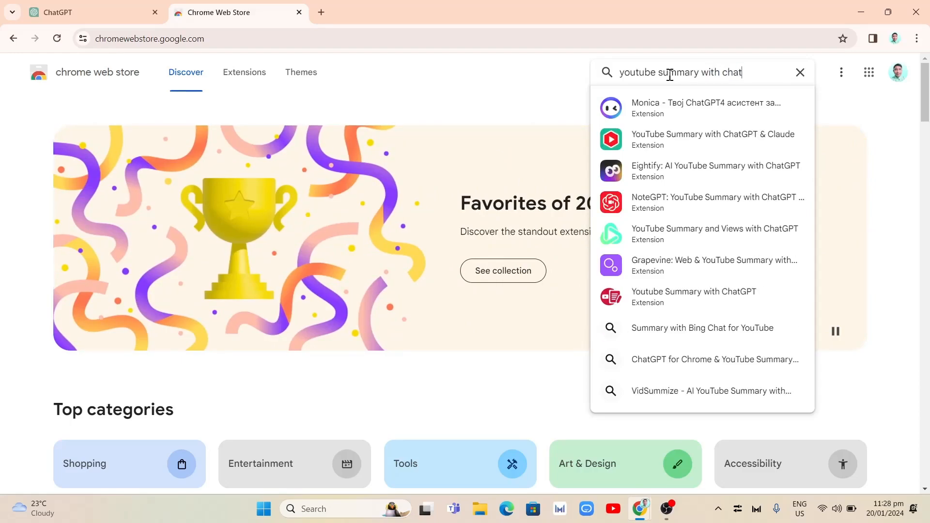
text(gpt)
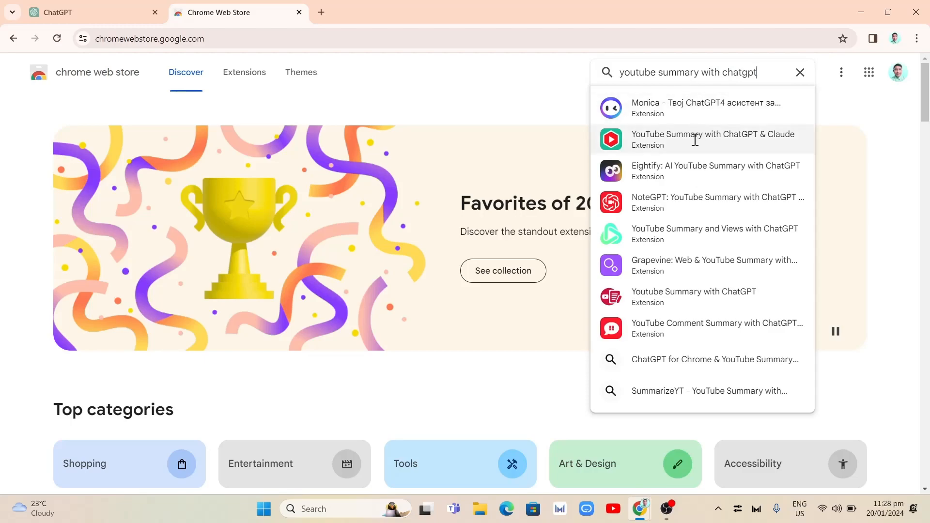
click(711, 139)
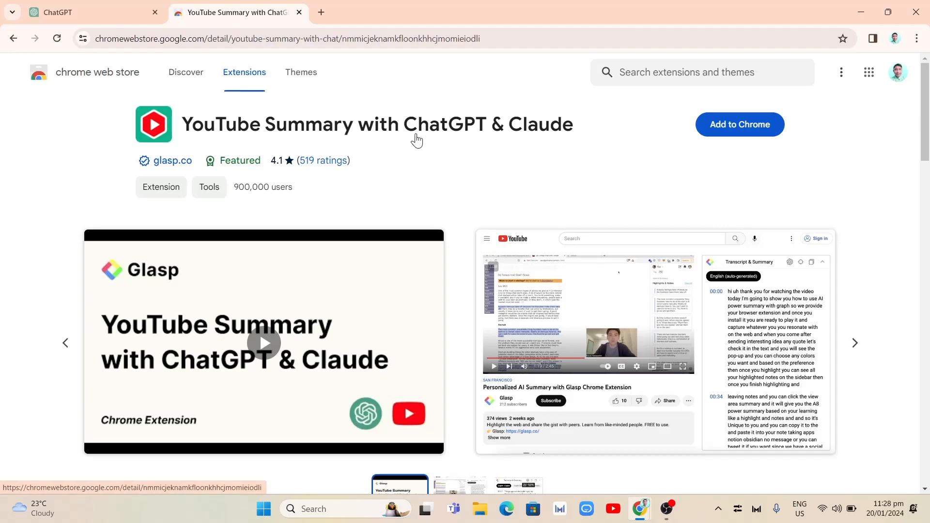
mouse_move(690, 115)
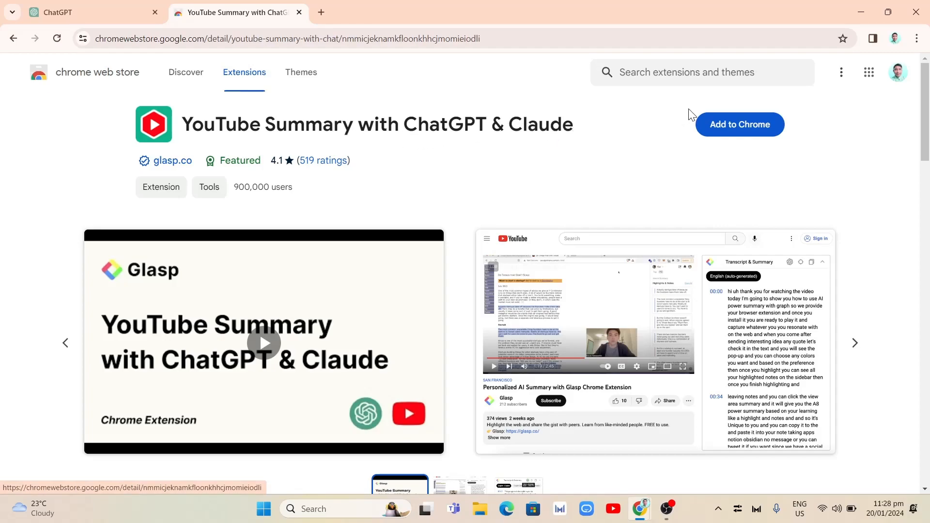
mouse_move(748, 132)
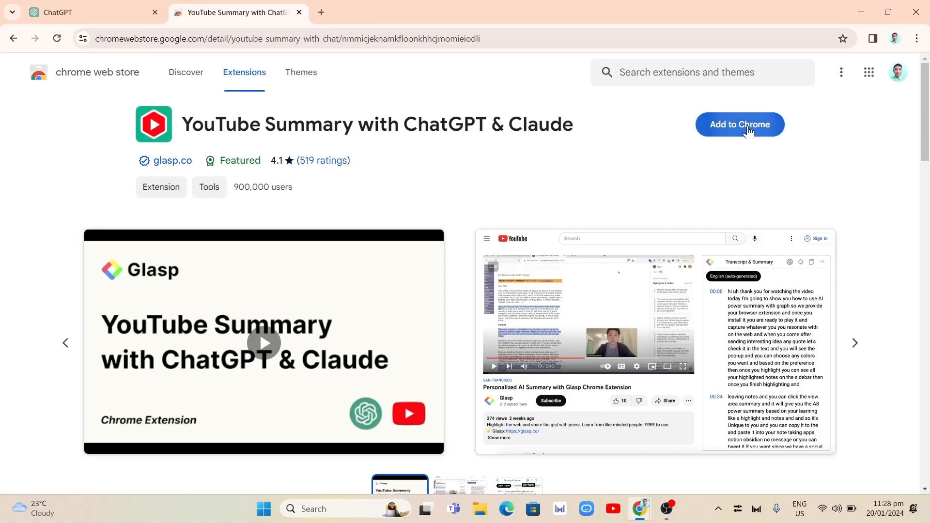
Step: Add YouTube Summary with ChatGPT & Claude to Chrome, dismiss the notice, and pin it
click(738, 124)
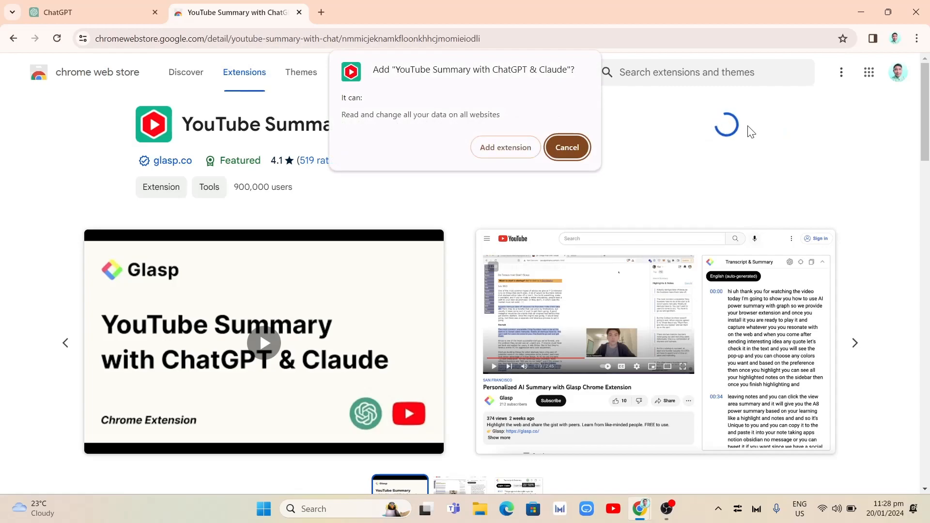
click(565, 147)
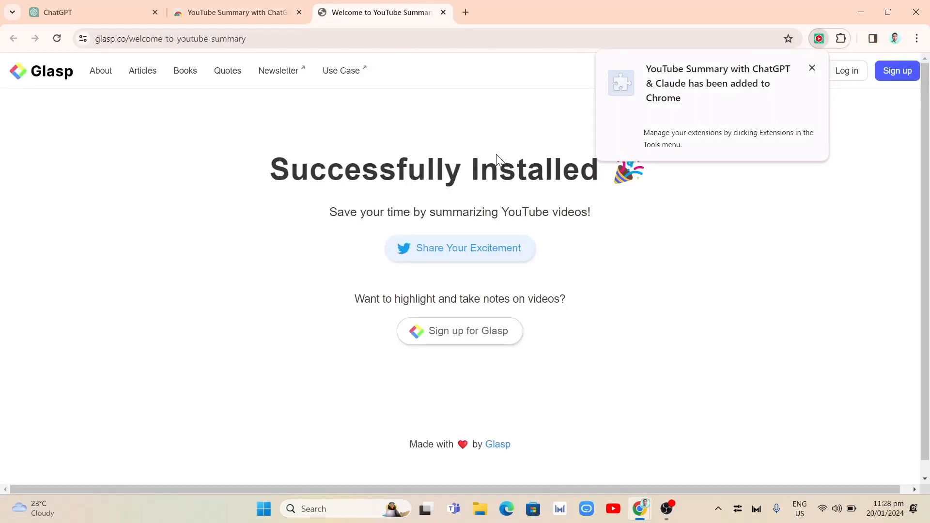
mouse_move(812, 69)
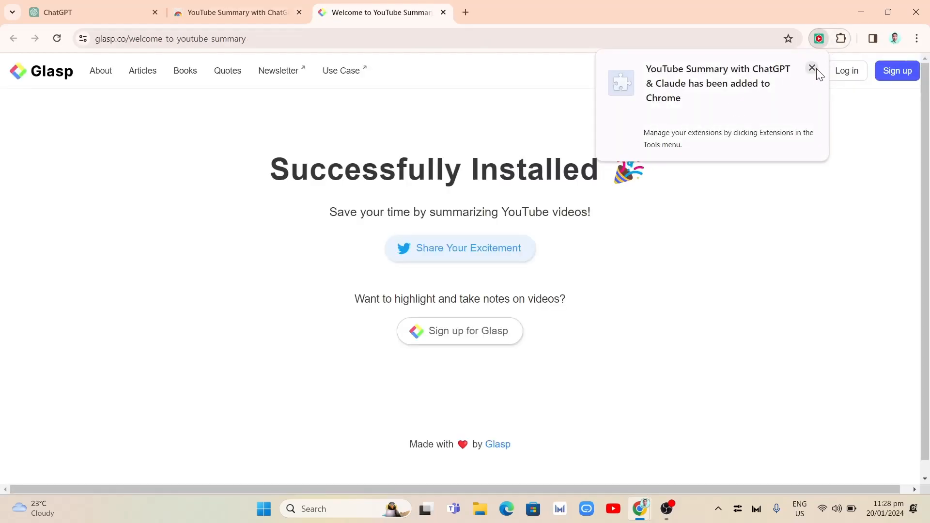
click(840, 38)
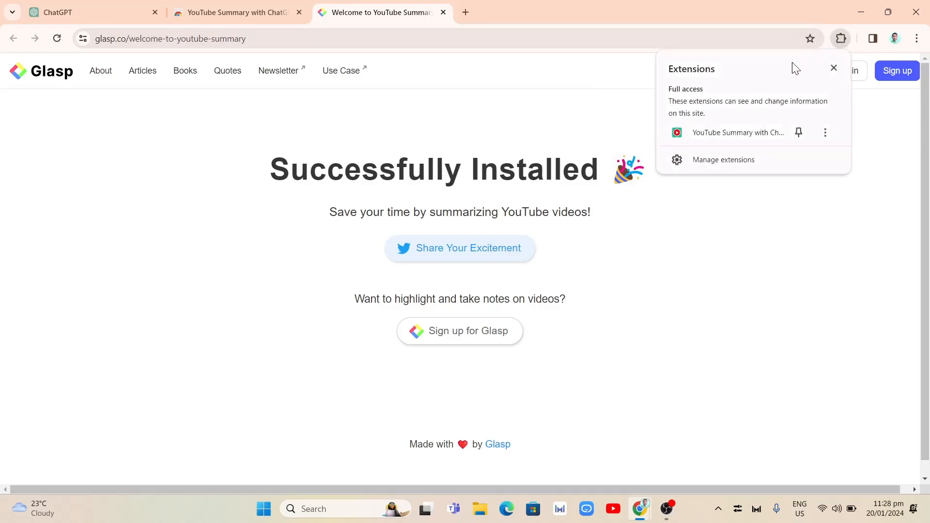
click(798, 132)
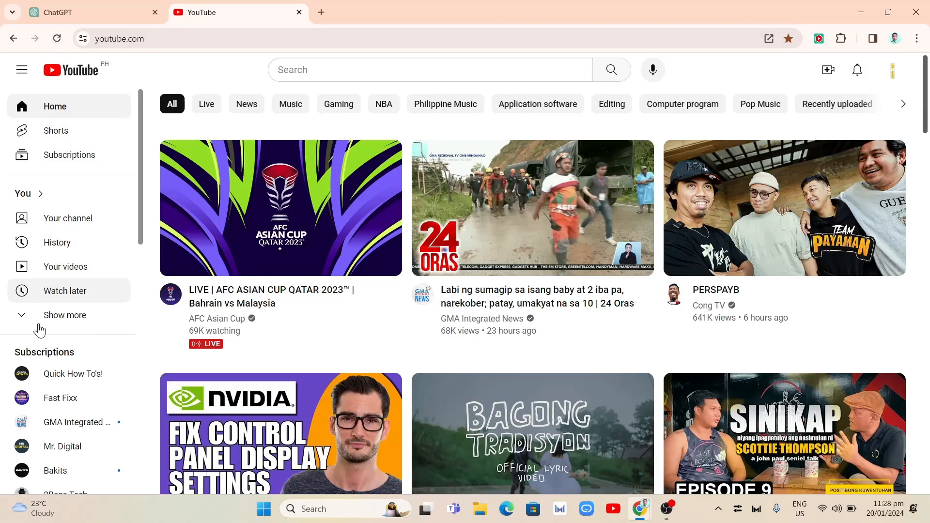
Step: Open the Fast Fixx channel and play its Roblox not-authorized fix video
click(60, 397)
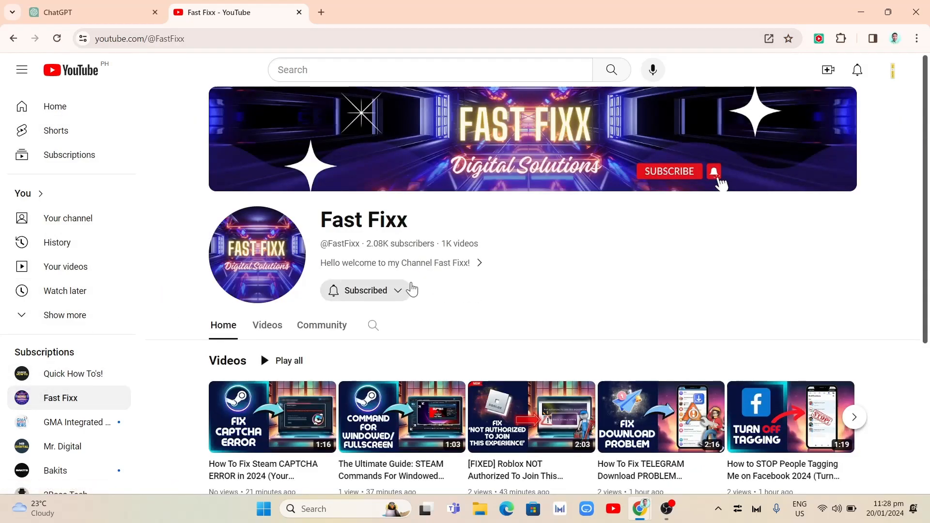
scroll(down, 3)
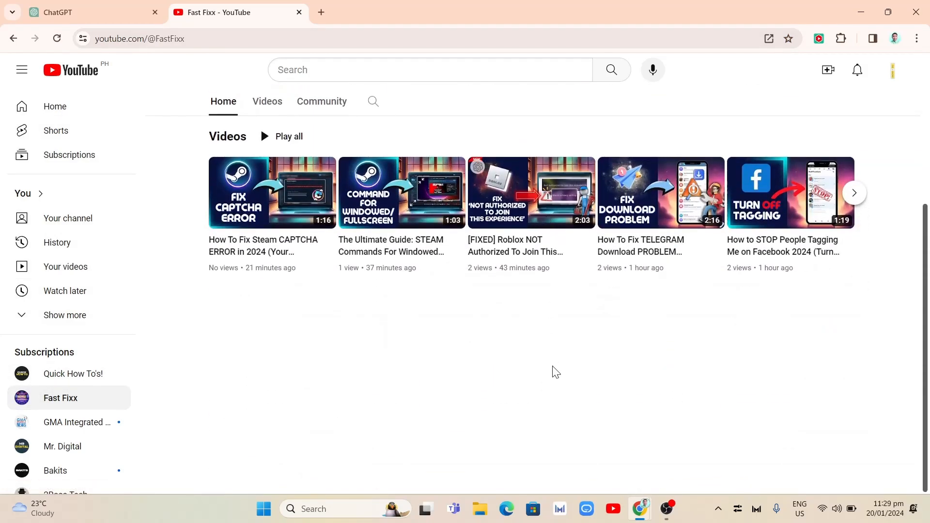
click(529, 192)
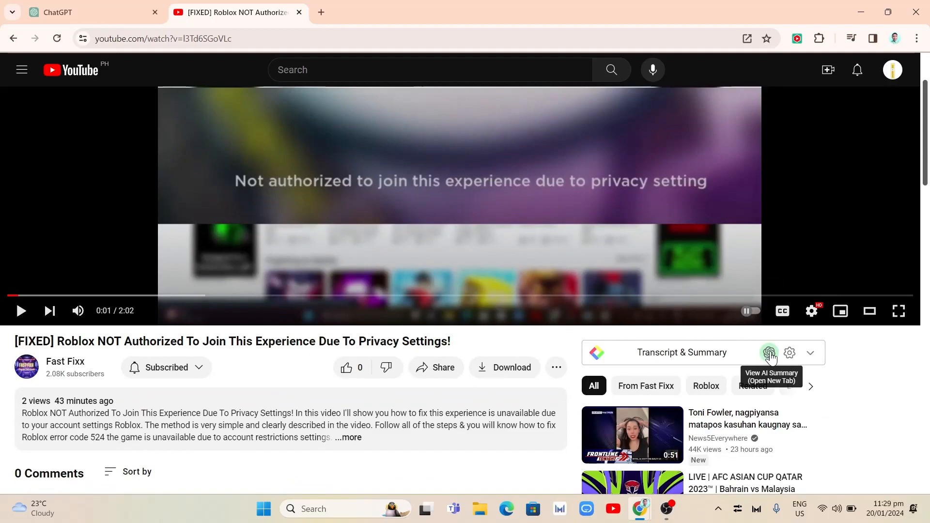
mouse_move(765, 362)
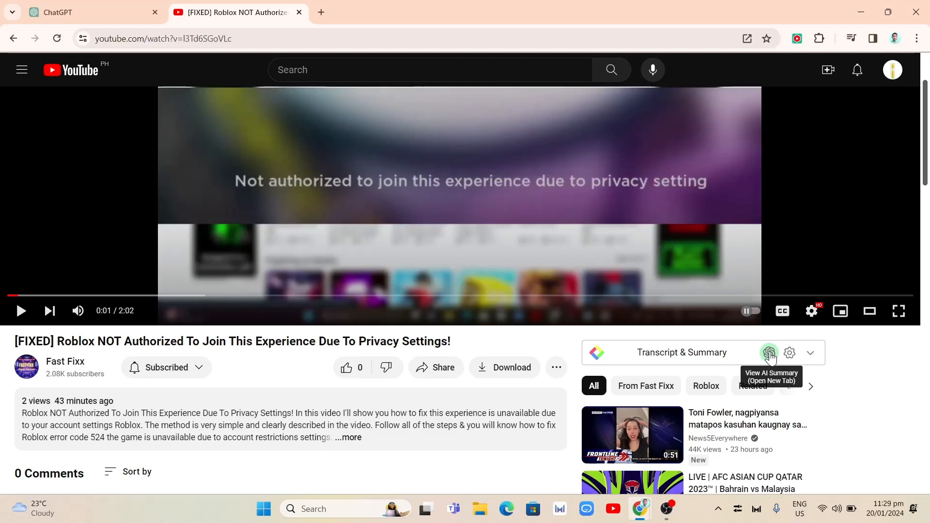
Step: Send the video to ChatGPT for an AI summary and scroll through the five-bullet response
click(769, 352)
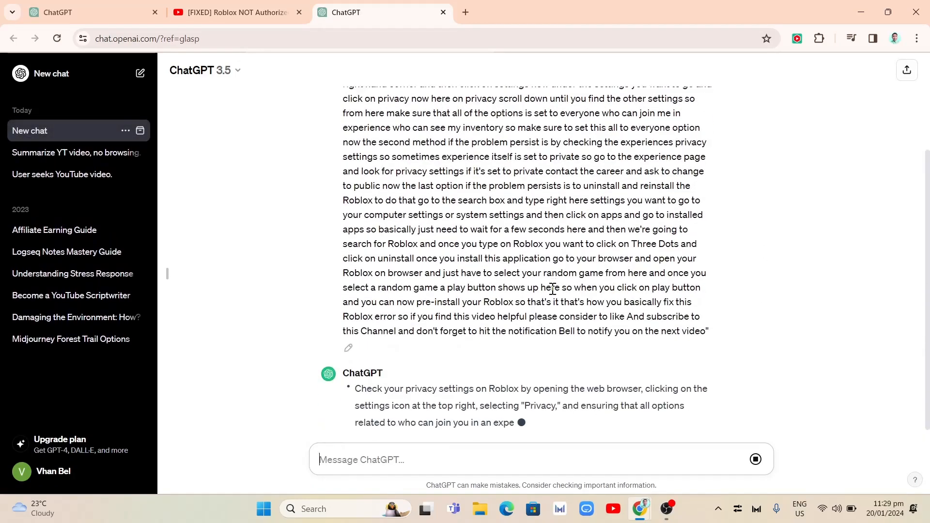
scroll(up, 3)
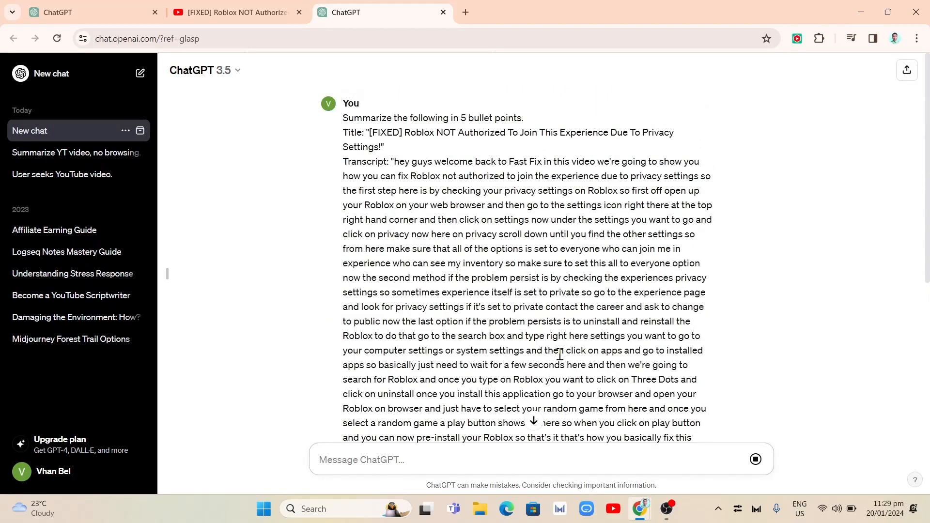
scroll(down, 3)
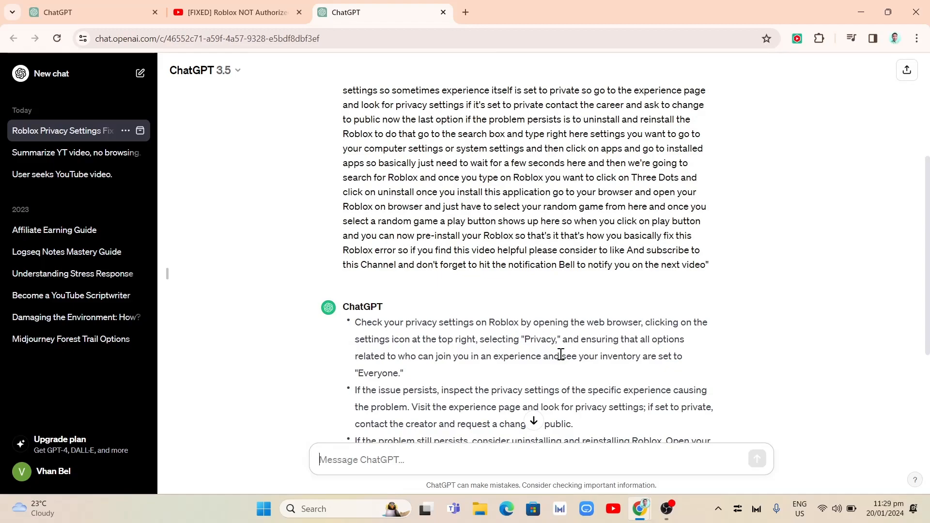
mouse_move(533, 351)
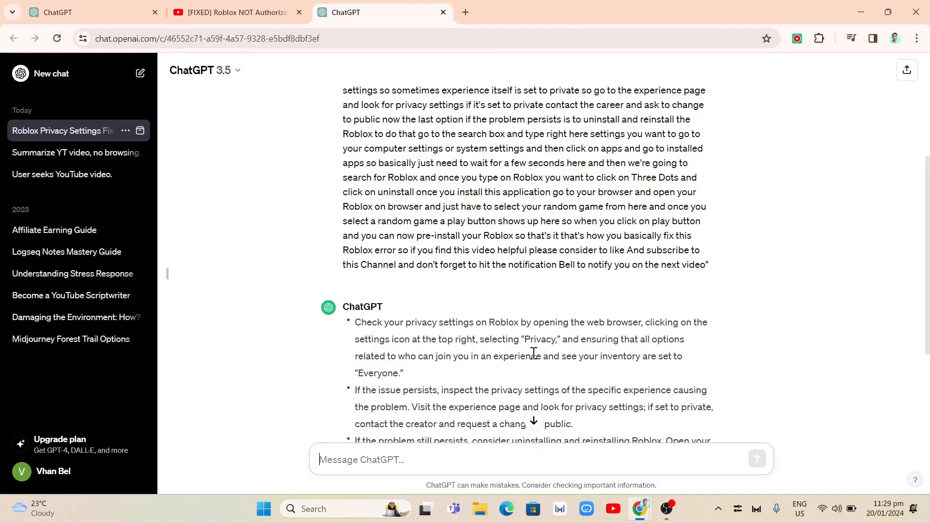
scroll(down, 3)
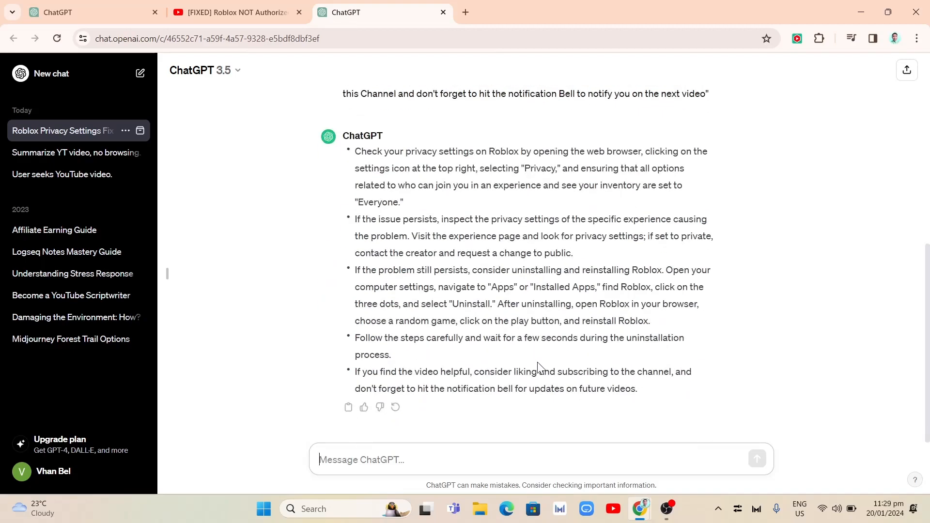
mouse_move(462, 283)
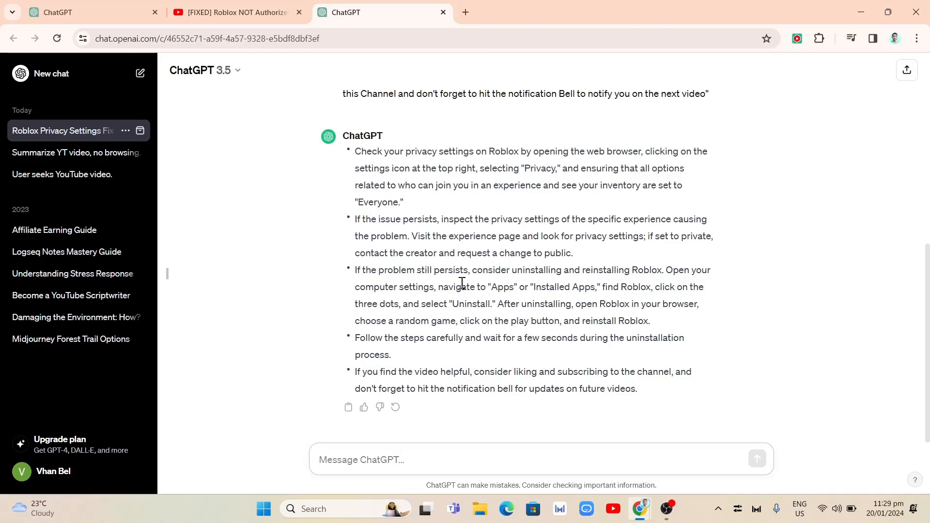
mouse_move(655, 379)
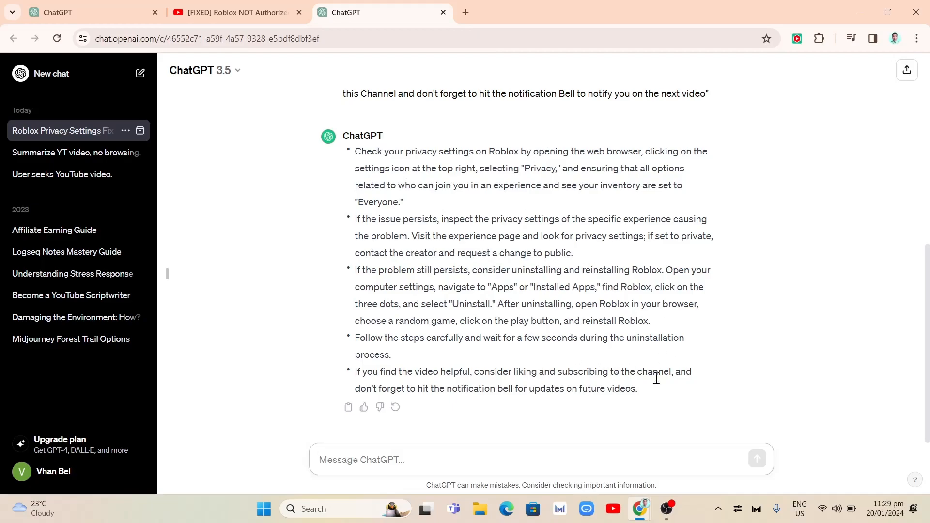
scroll(up, 3)
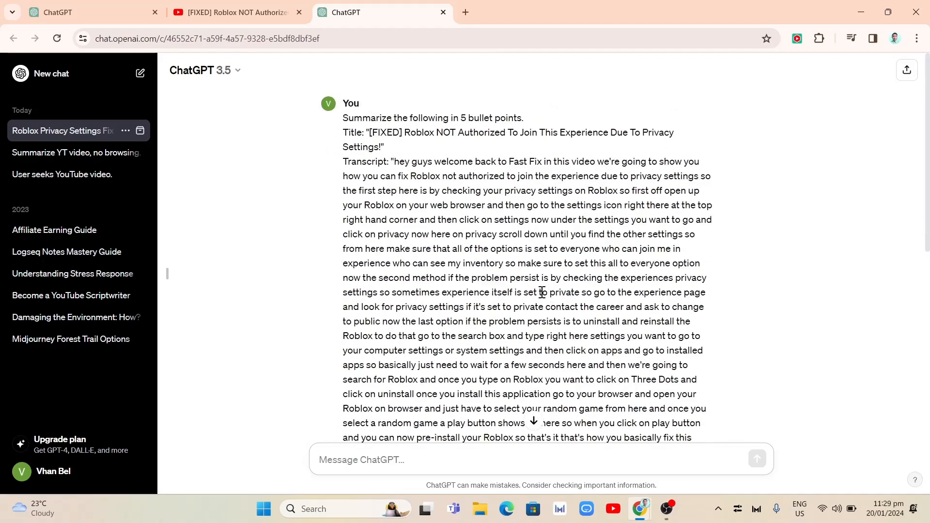